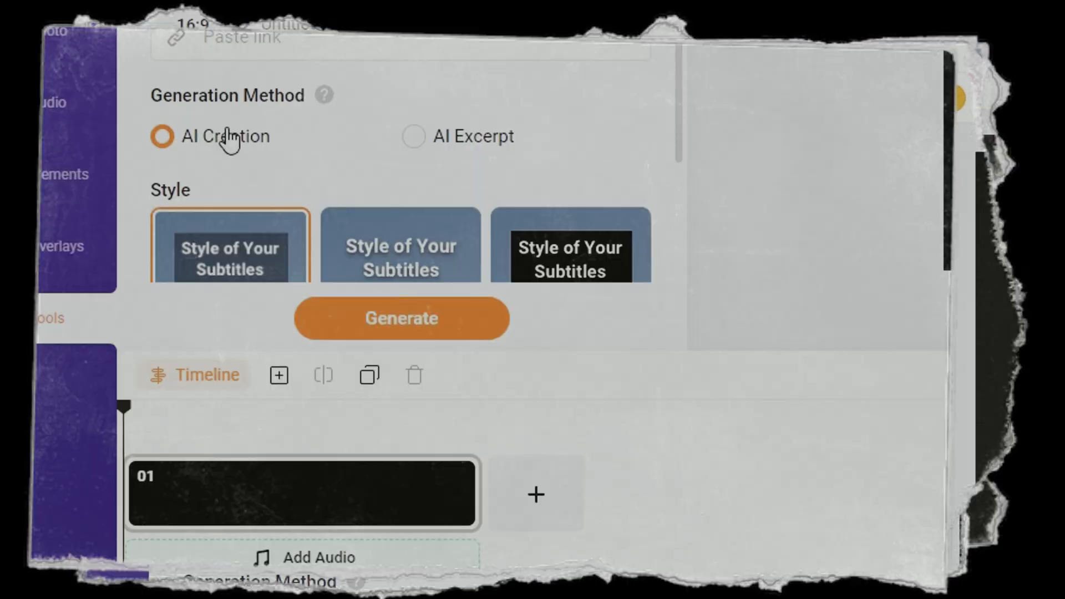
Reach the AI Text to Video tool from the homepage's AI tools menu.
click(400, 318)
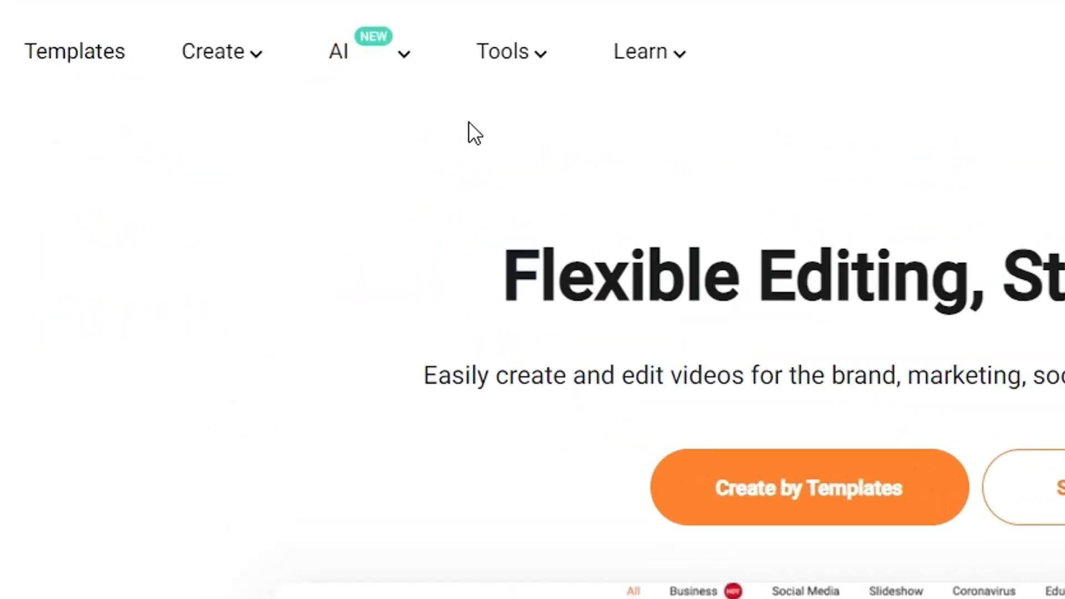
click(337, 51)
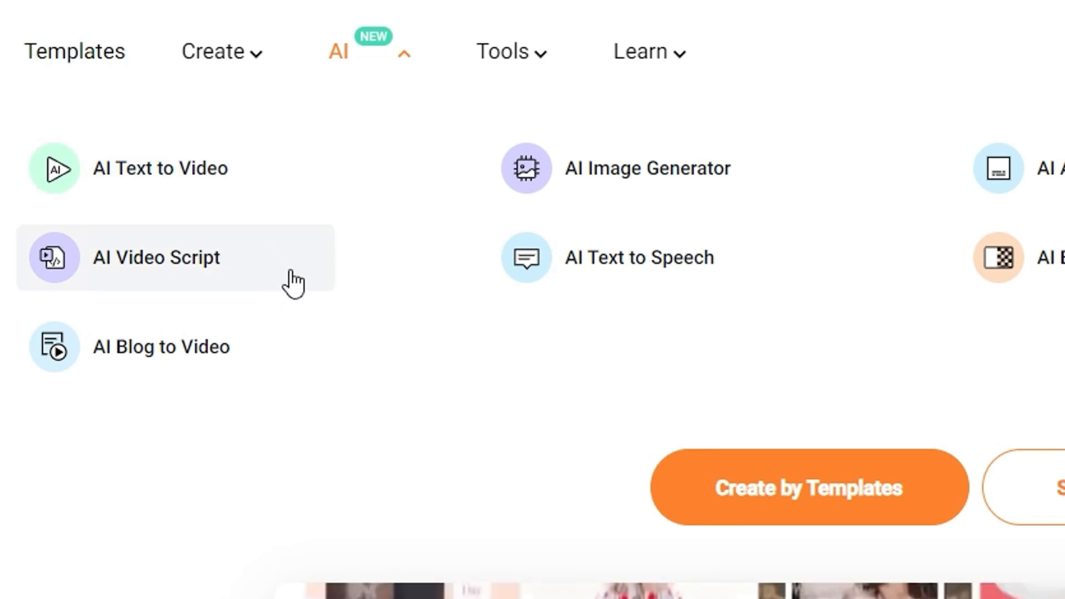
mouse_move(197, 180)
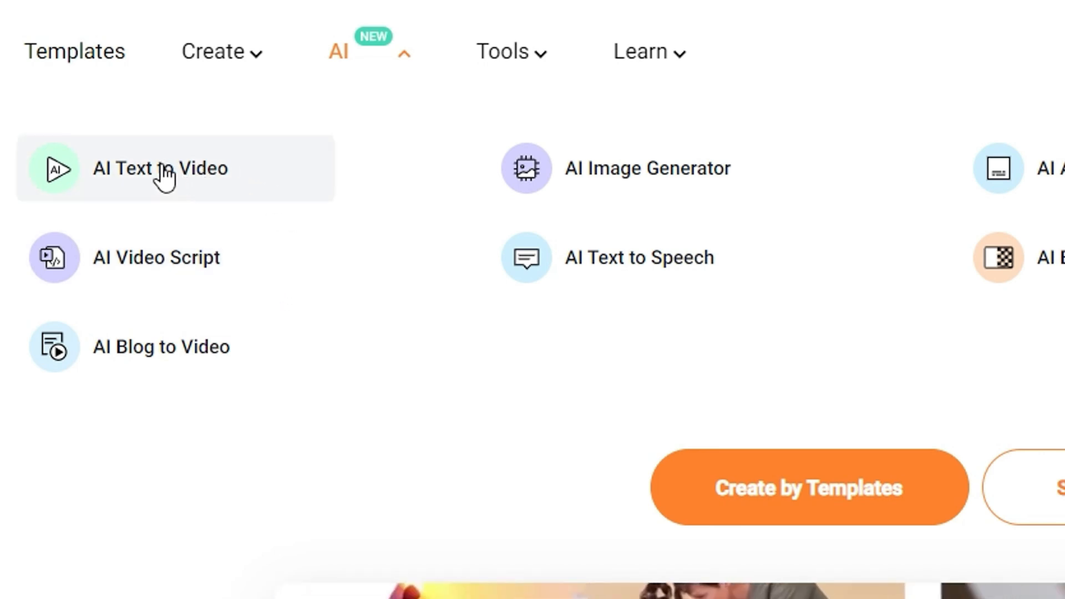
click(161, 169)
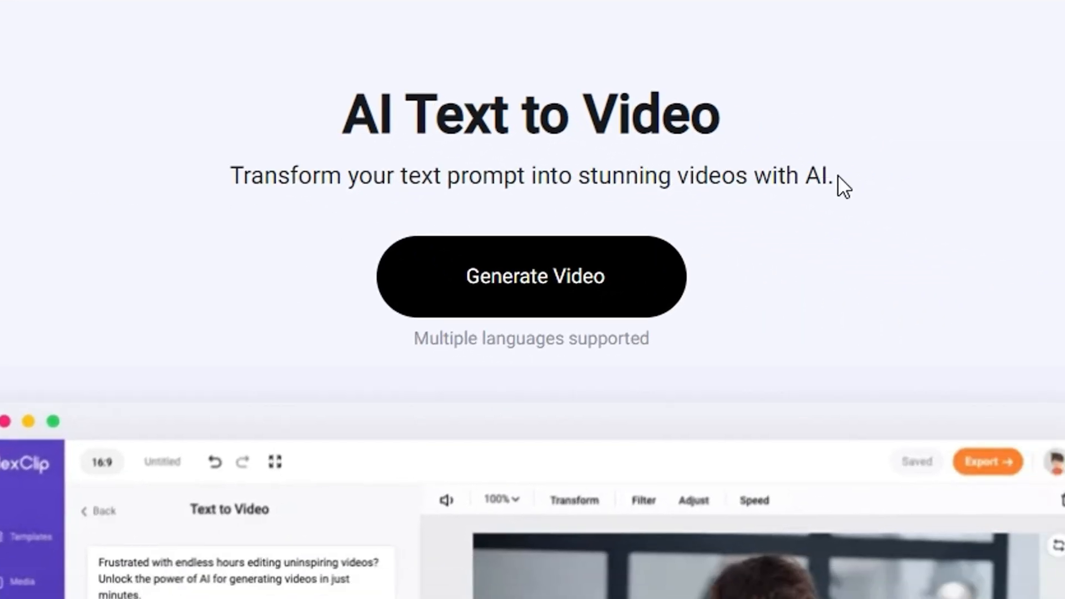
mouse_move(596, 303)
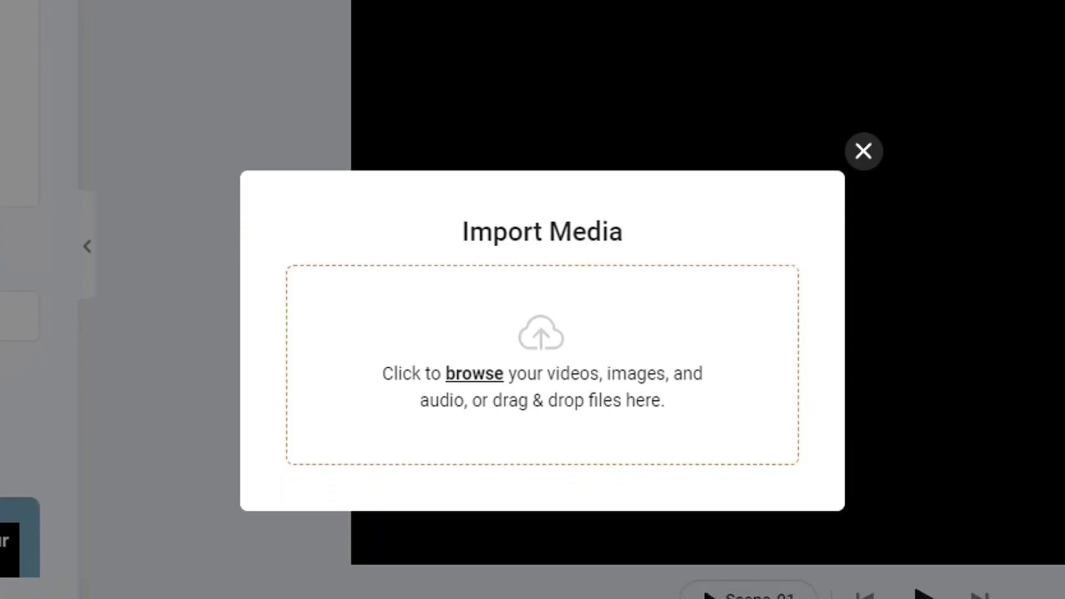
mouse_move(863, 152)
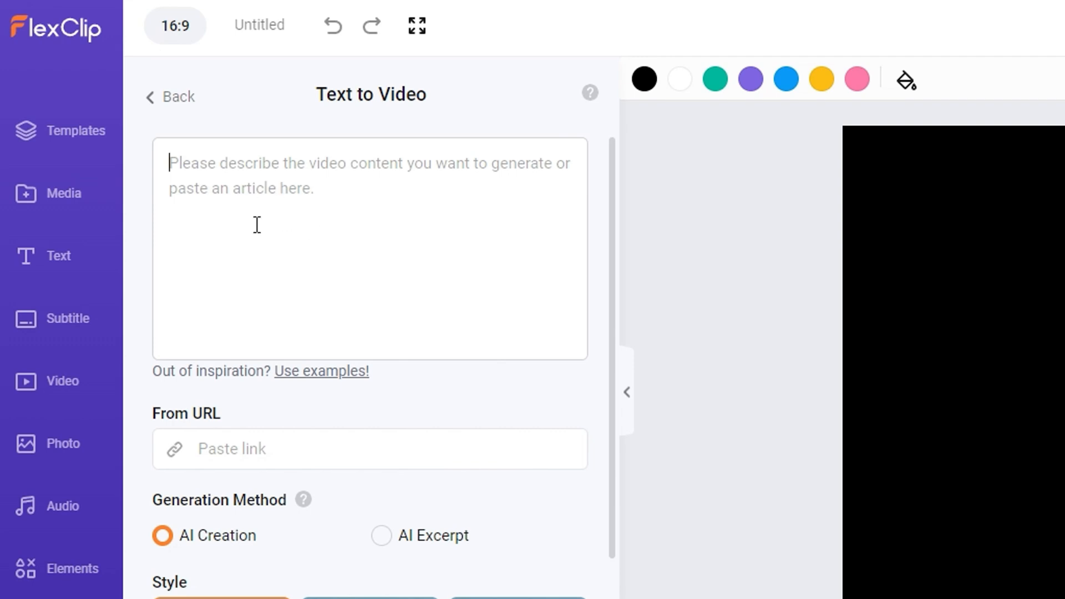
mouse_move(467, 202)
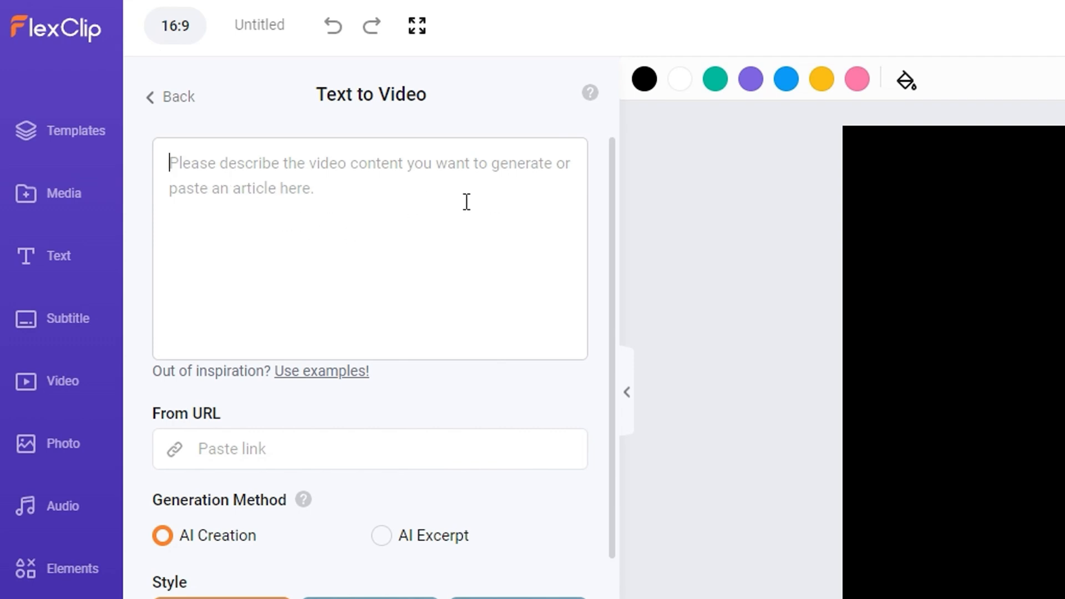
mouse_move(165, 370)
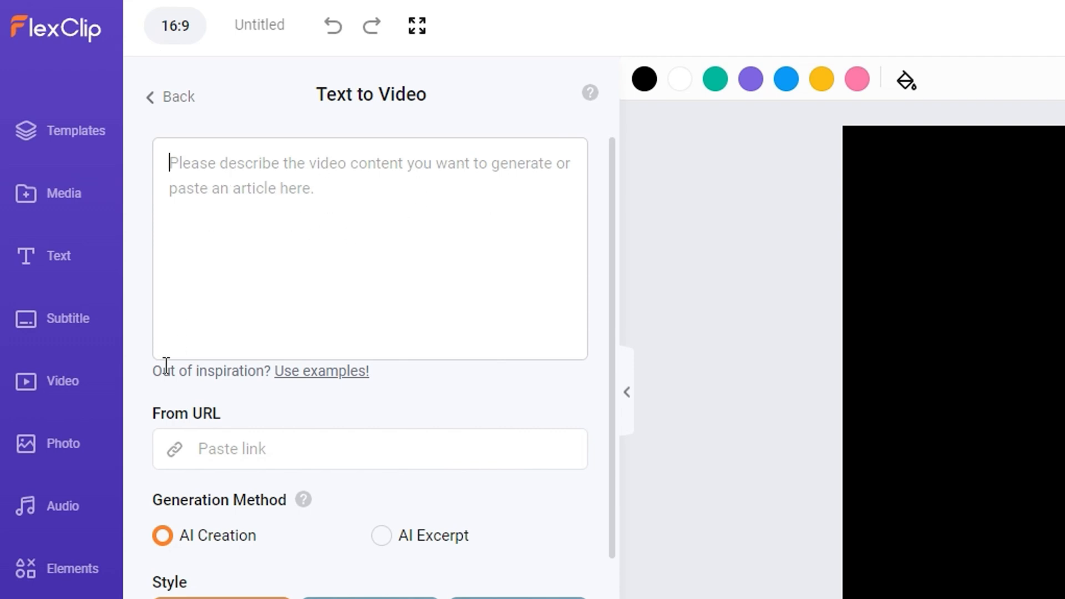
mouse_move(371, 397)
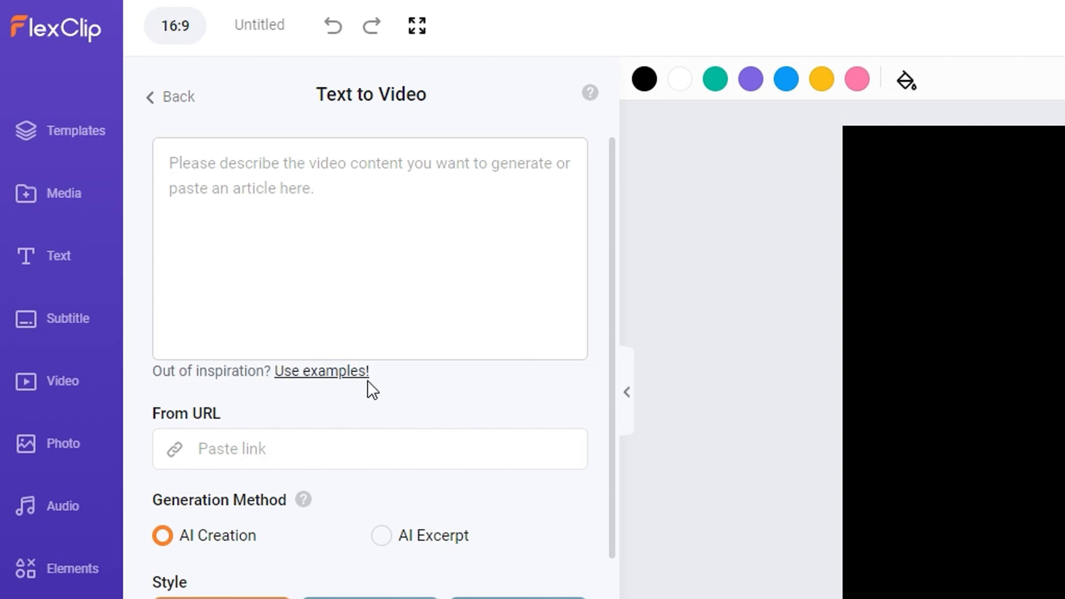
mouse_move(305, 379)
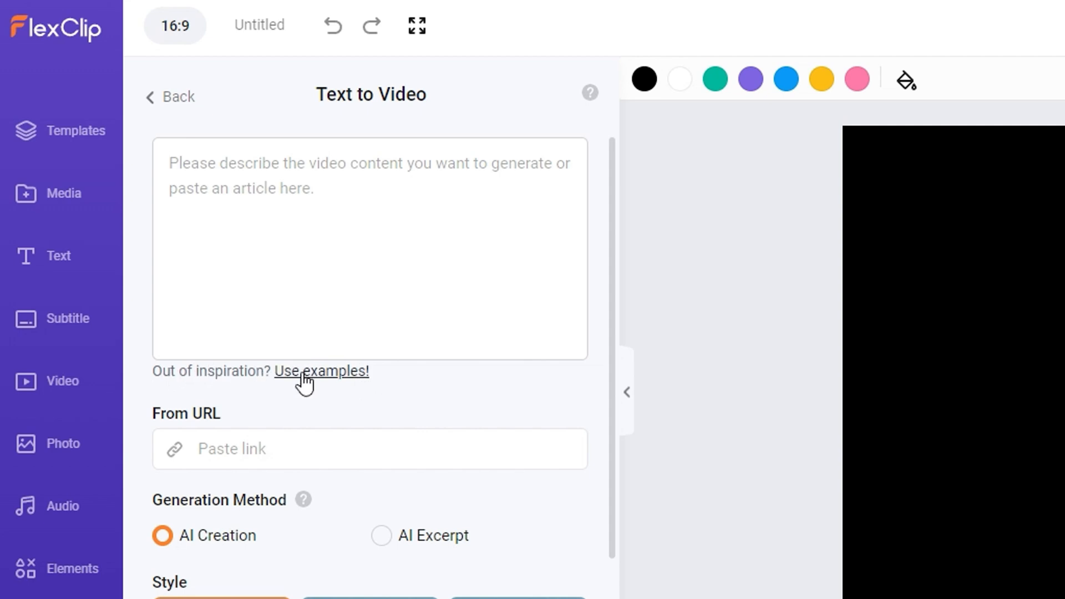
mouse_move(333, 395)
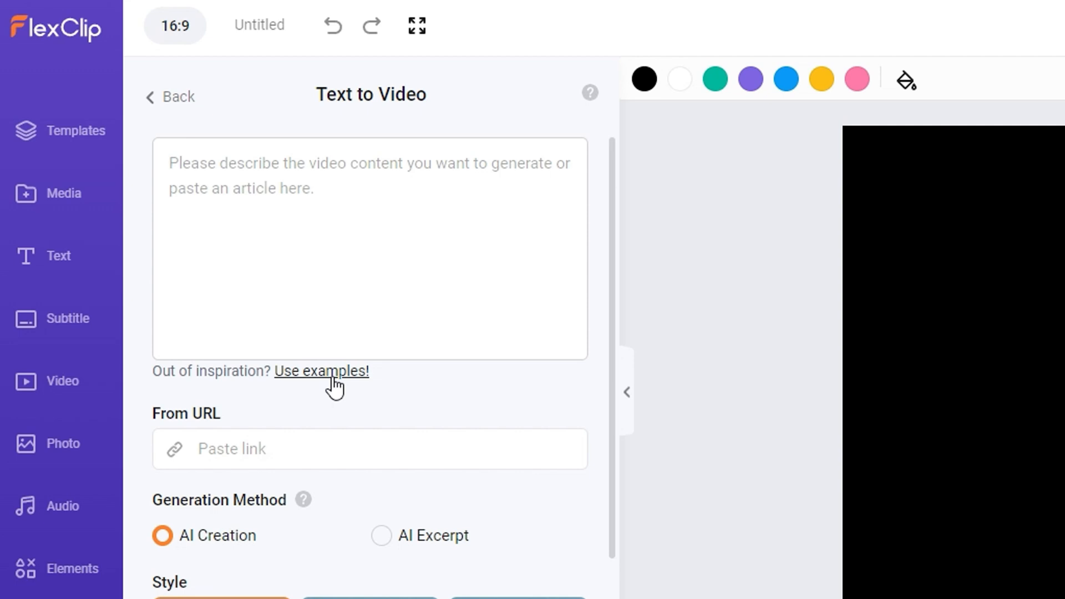
mouse_move(315, 377)
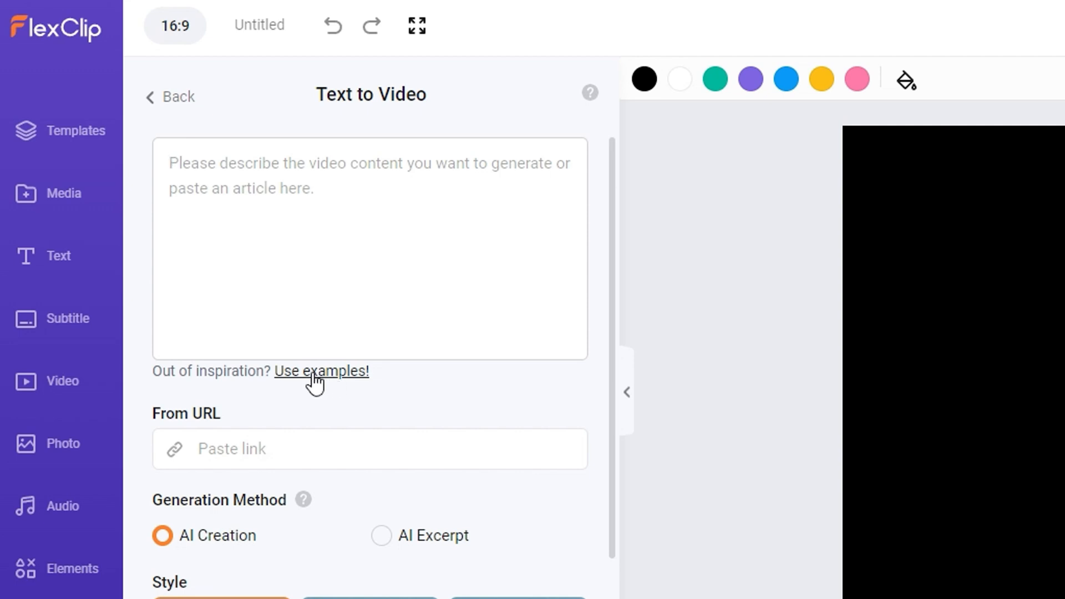
Load an example description for an online Yoga courses promo into the prompt box.
click(320, 370)
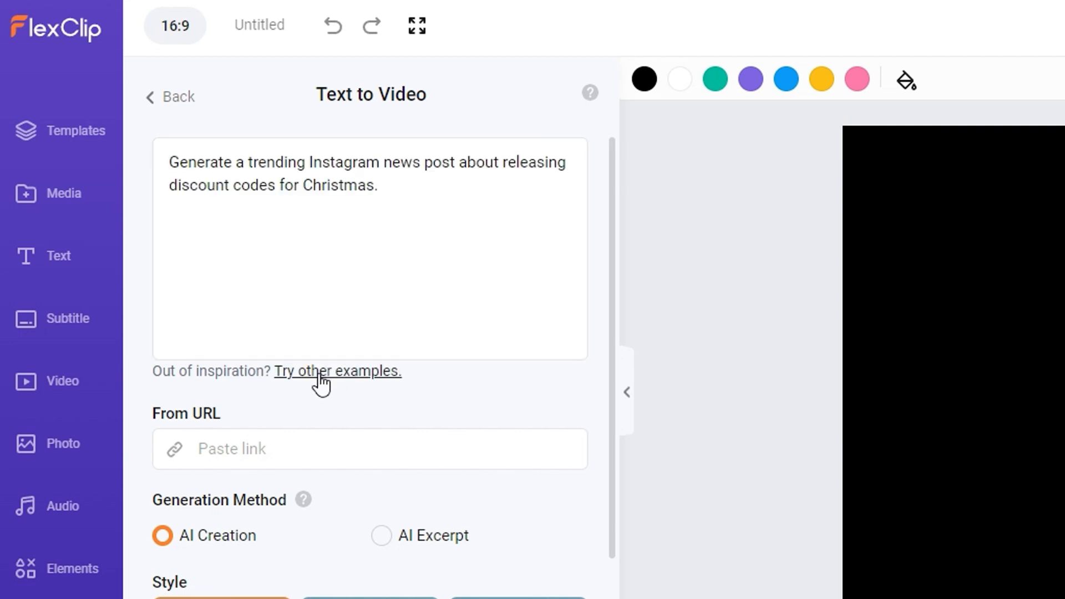
click(337, 370)
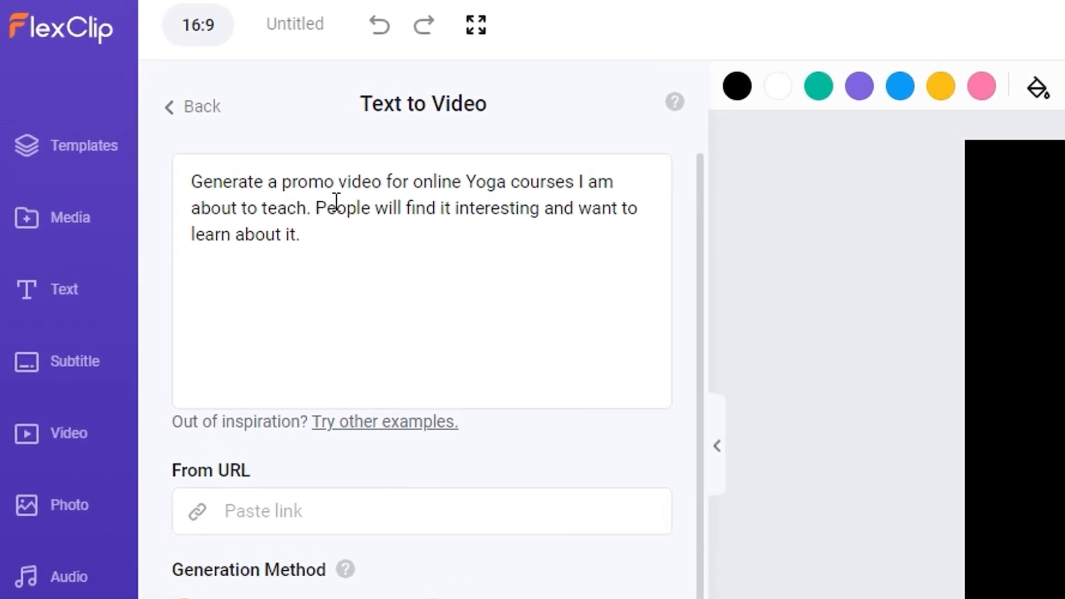
mouse_move(486, 208)
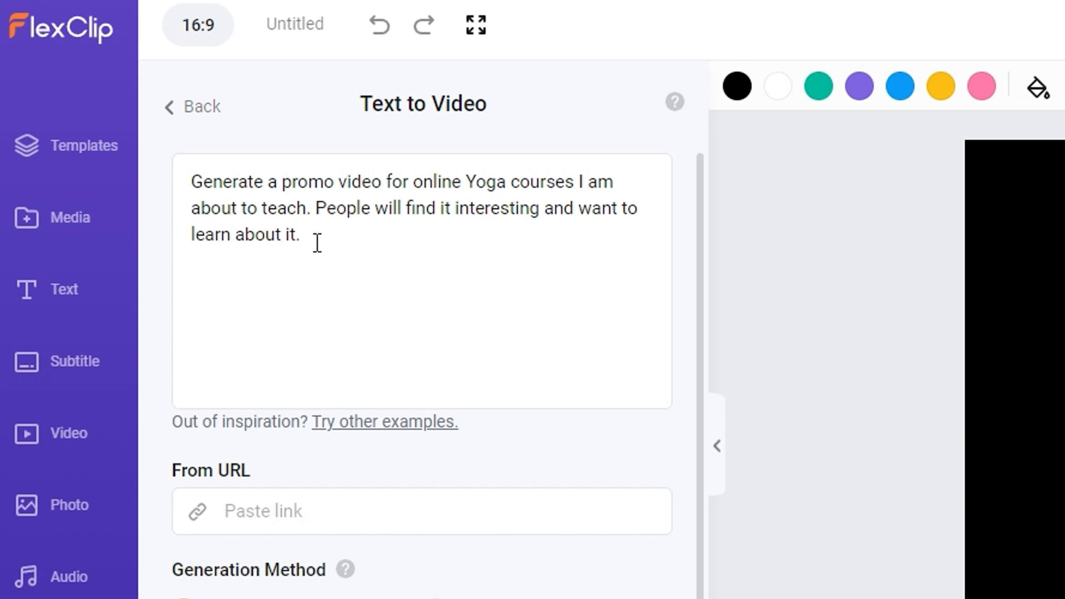
mouse_move(498, 208)
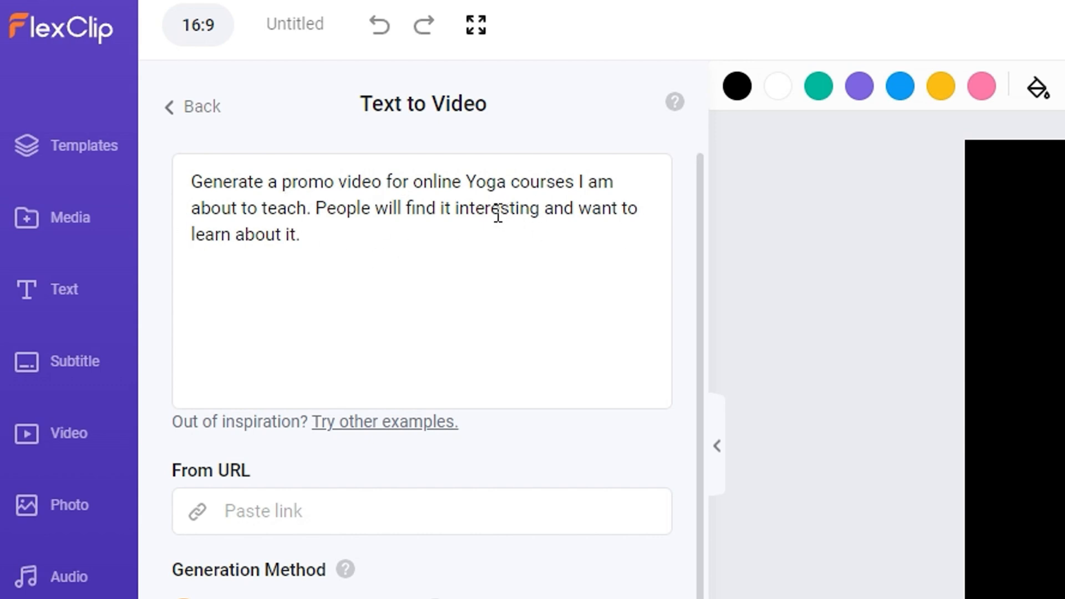
Choose the yellow-text subtitle style under Style and start generating the video.
scroll(down, 3)
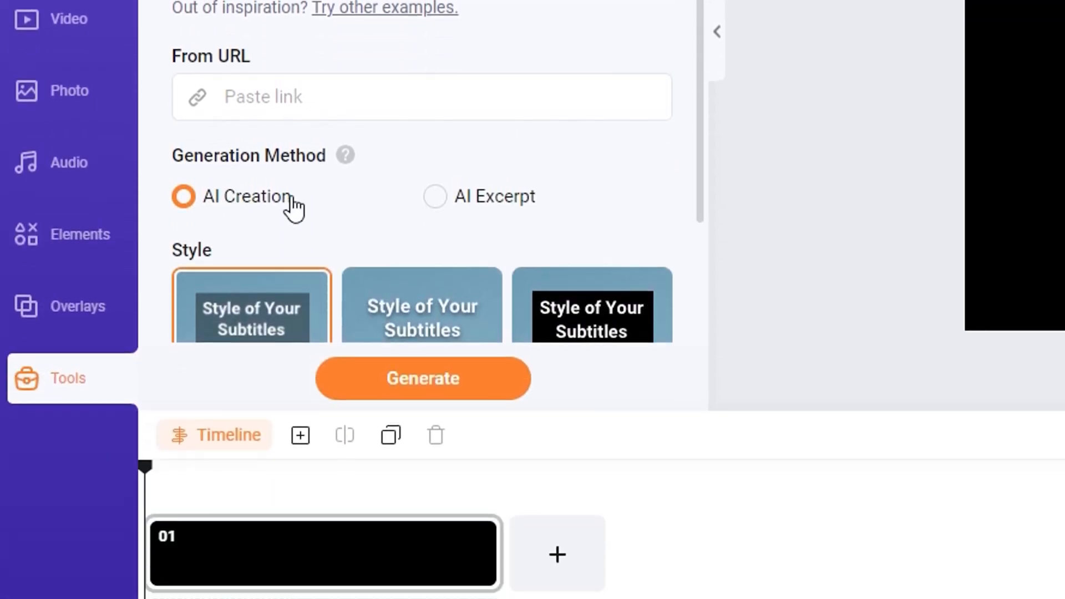
scroll(down, 3)
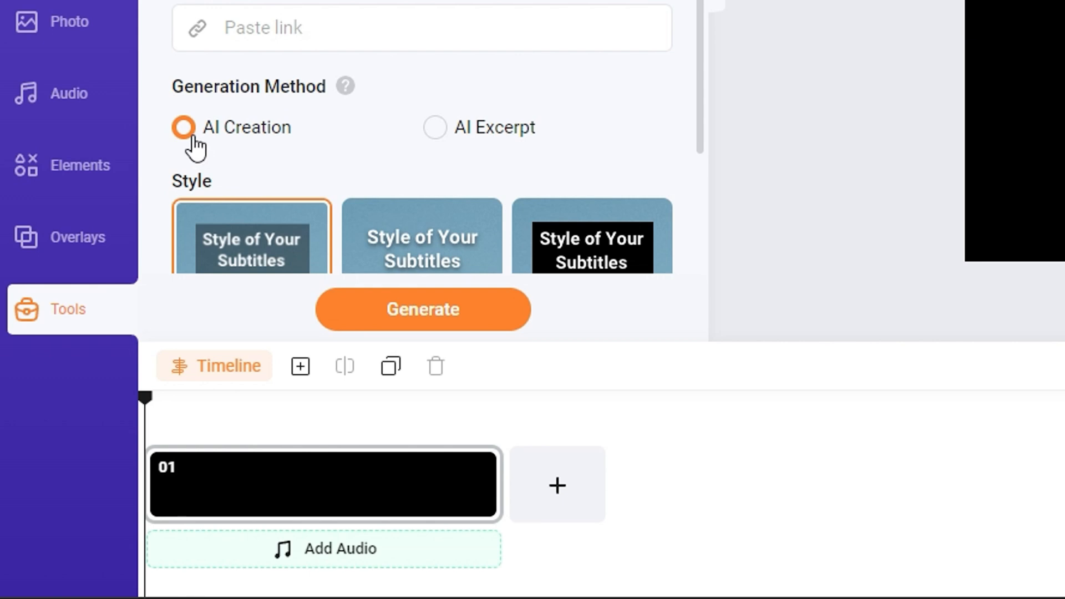
scroll(down, 3)
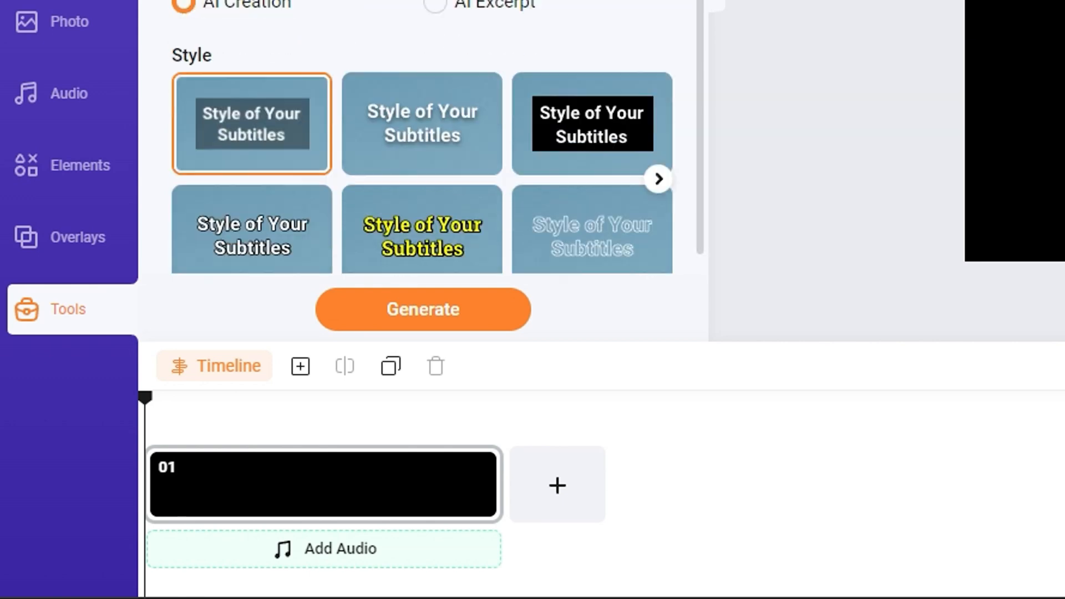
click(591, 100)
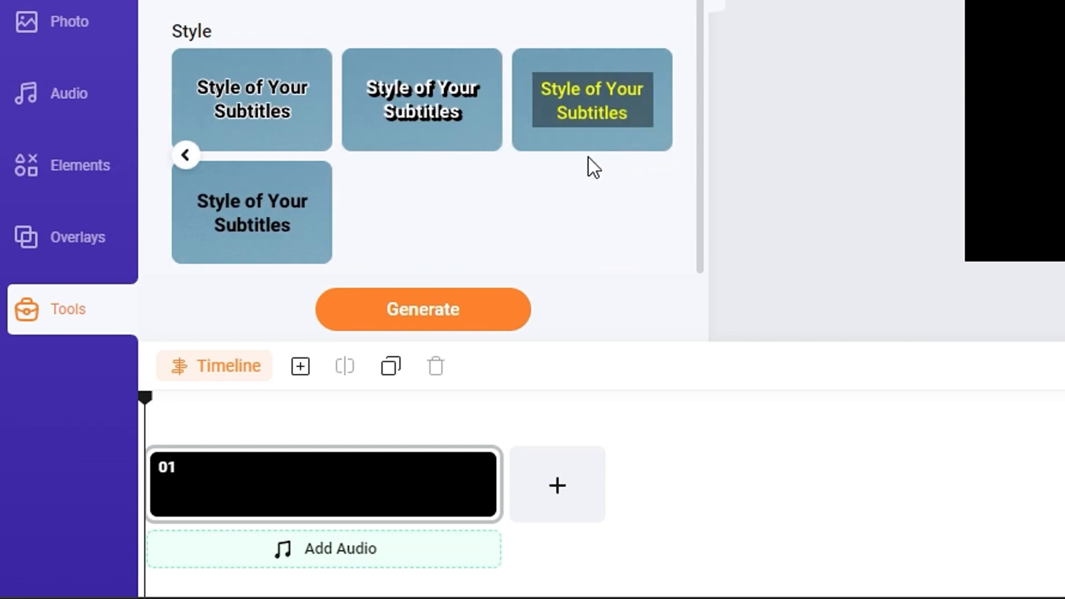
click(592, 101)
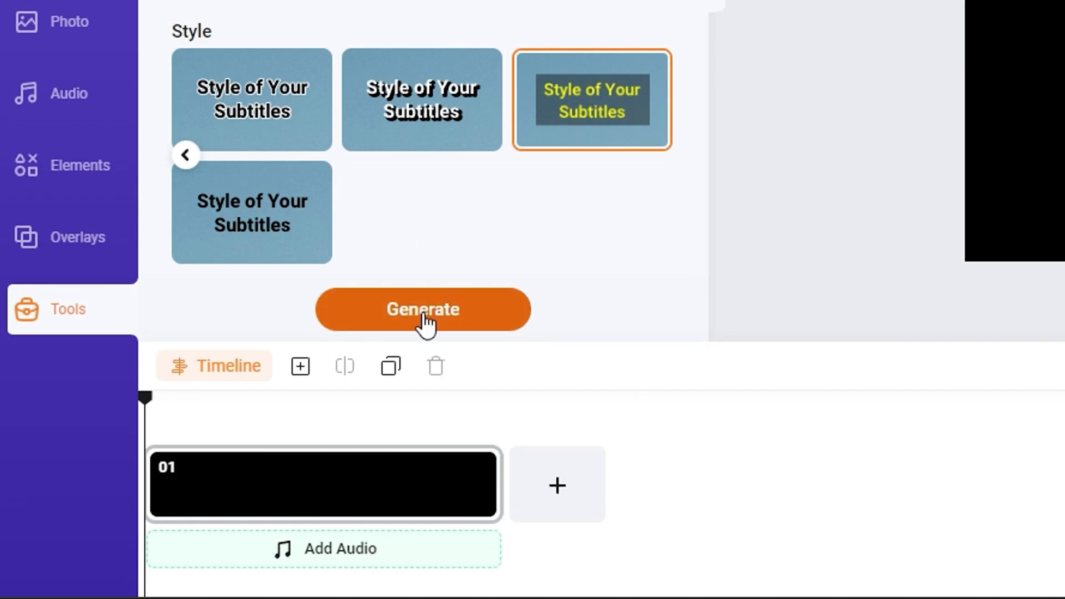
click(422, 310)
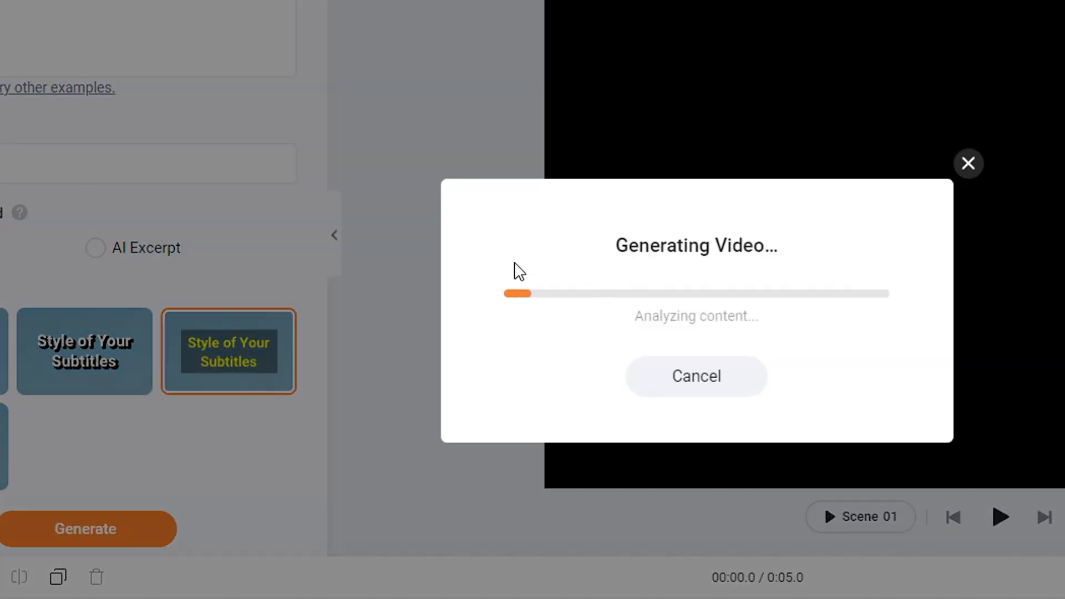
mouse_move(814, 293)
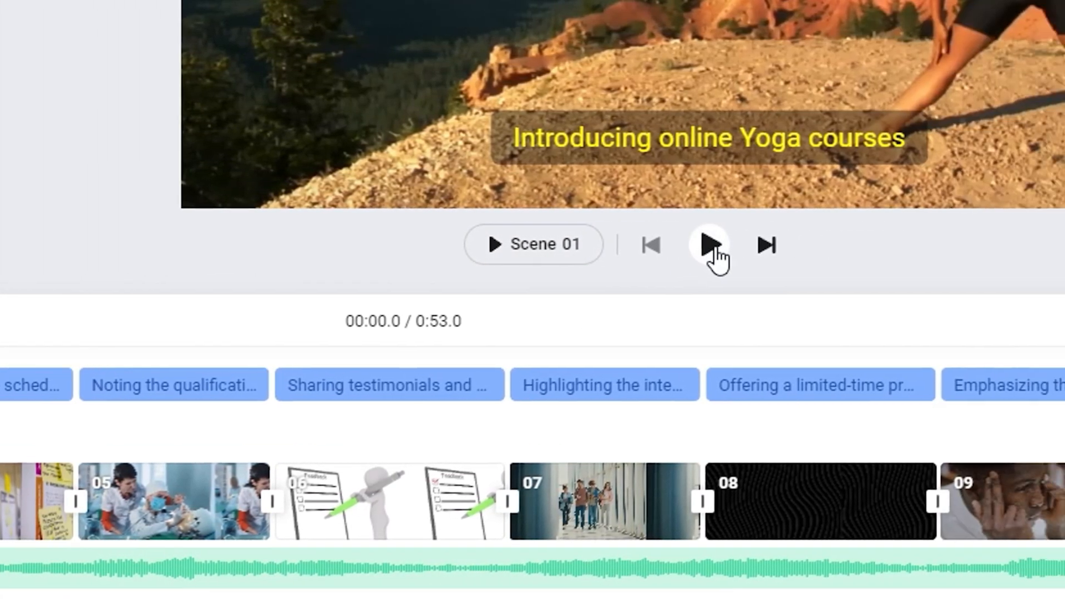
Play the preview, skip through several scenes to check subtitles, then exit the preview.
click(710, 244)
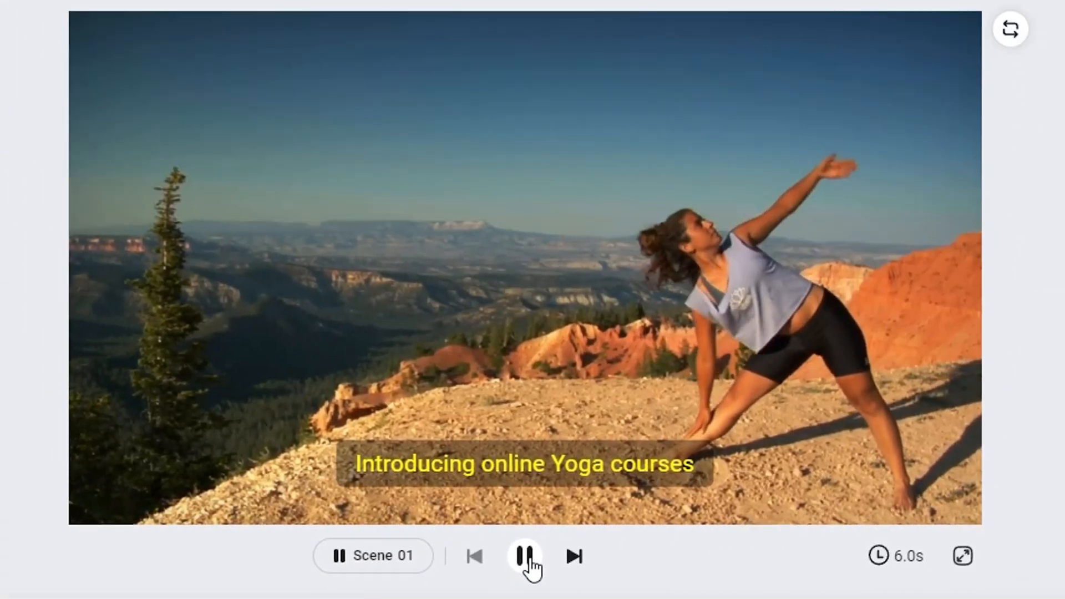
click(577, 570)
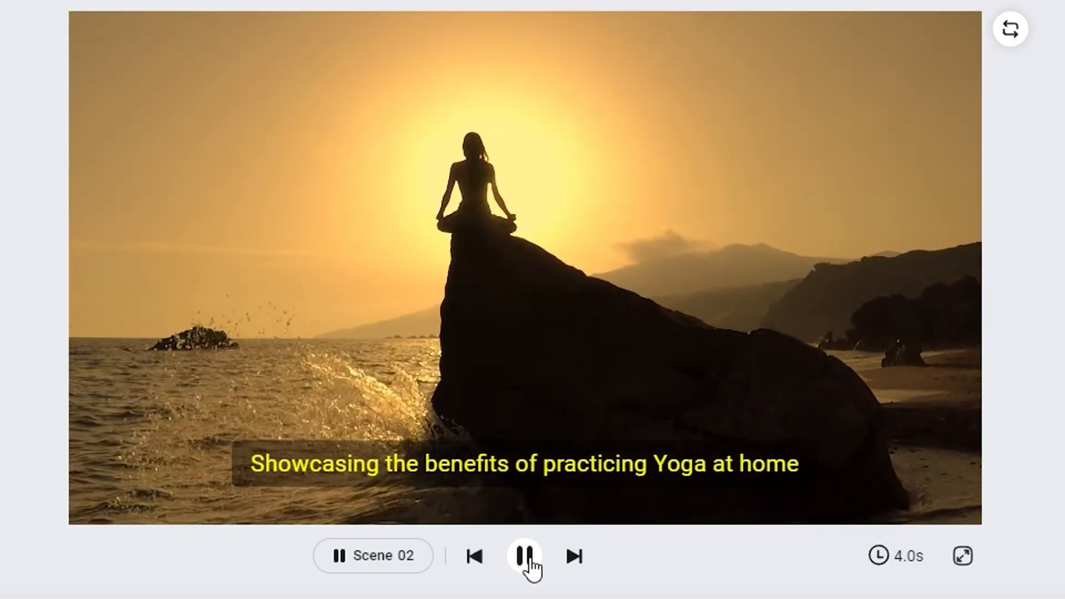
click(575, 555)
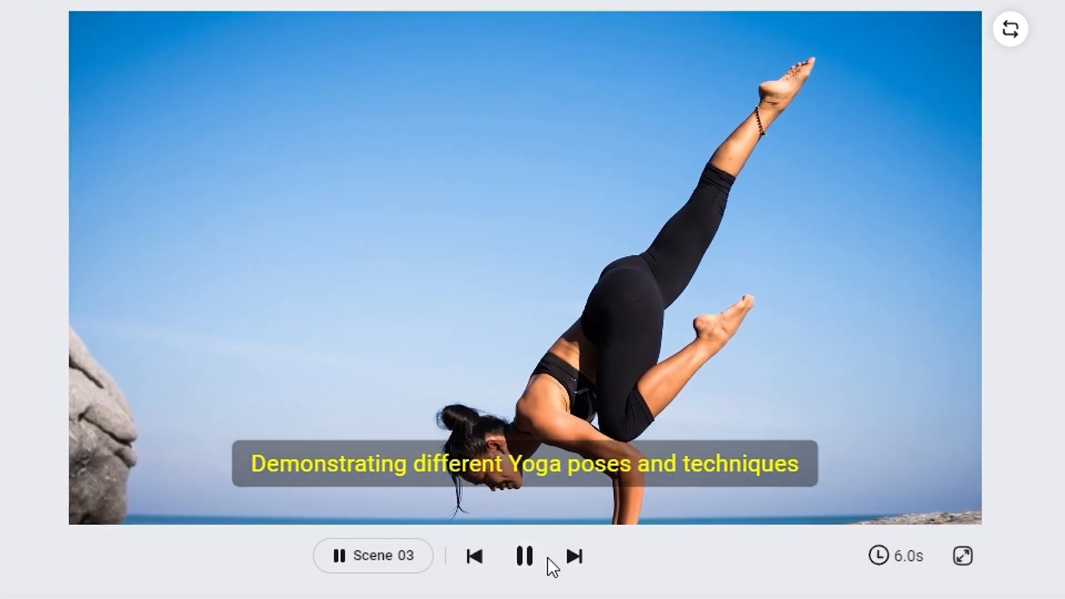
click(574, 555)
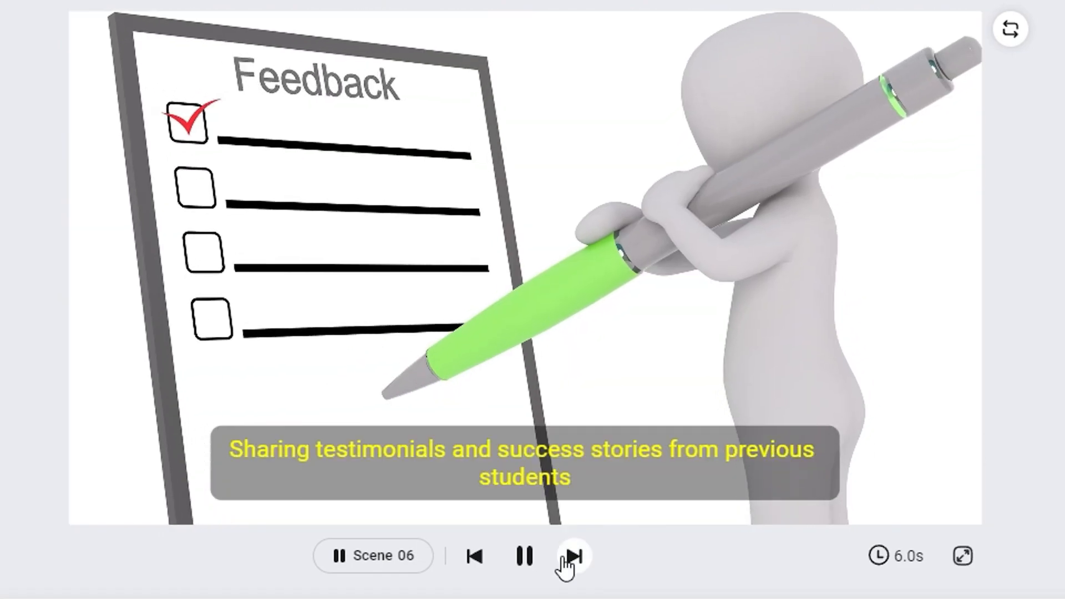
click(573, 557)
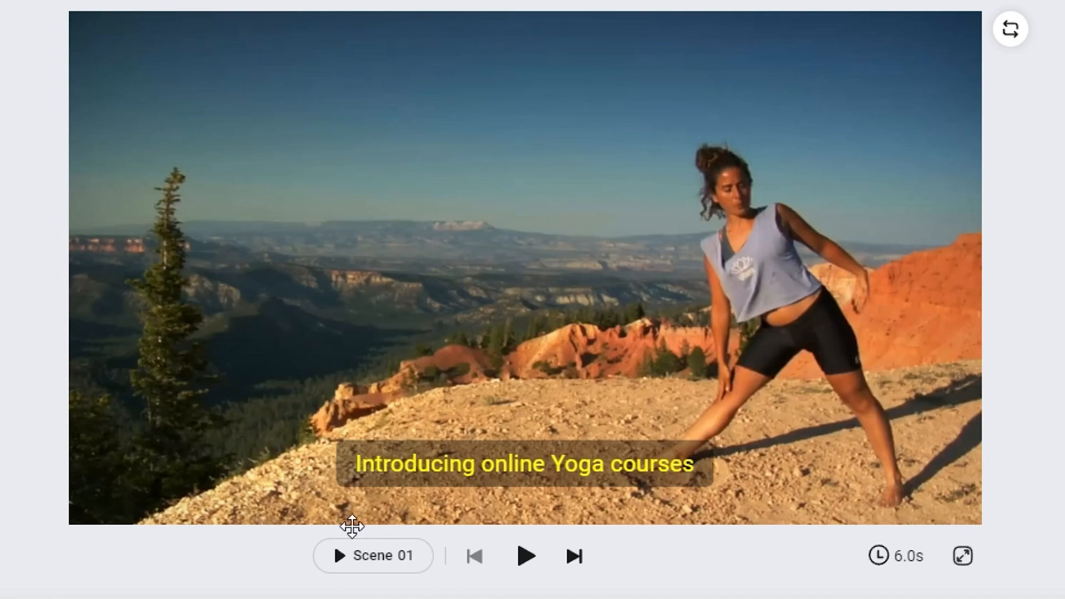
click(523, 465)
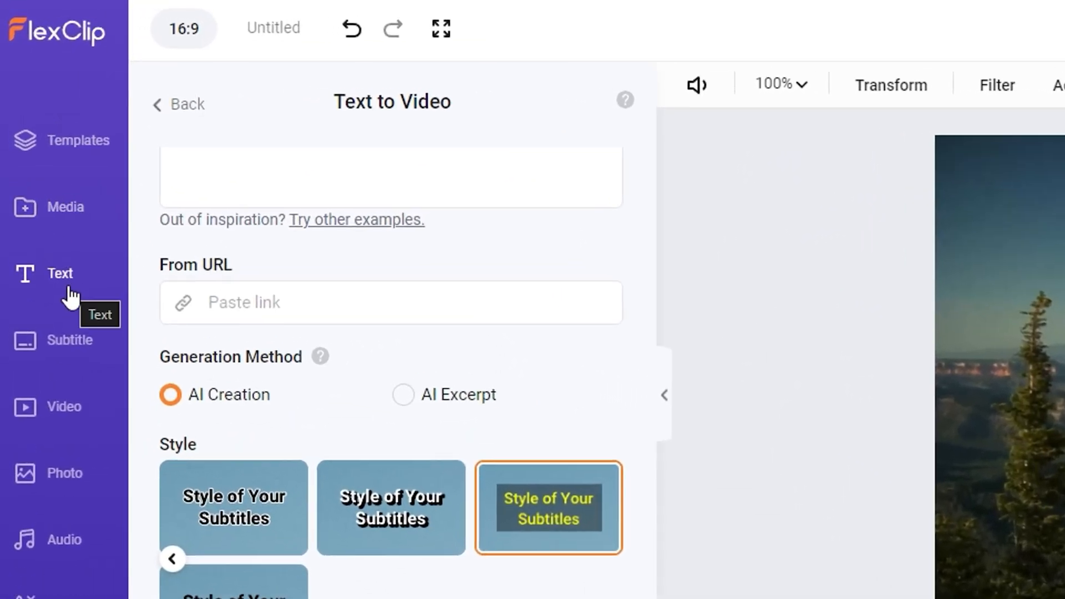
Browse the Text title templates, then switch to the Subtitle list of timed lines.
click(58, 273)
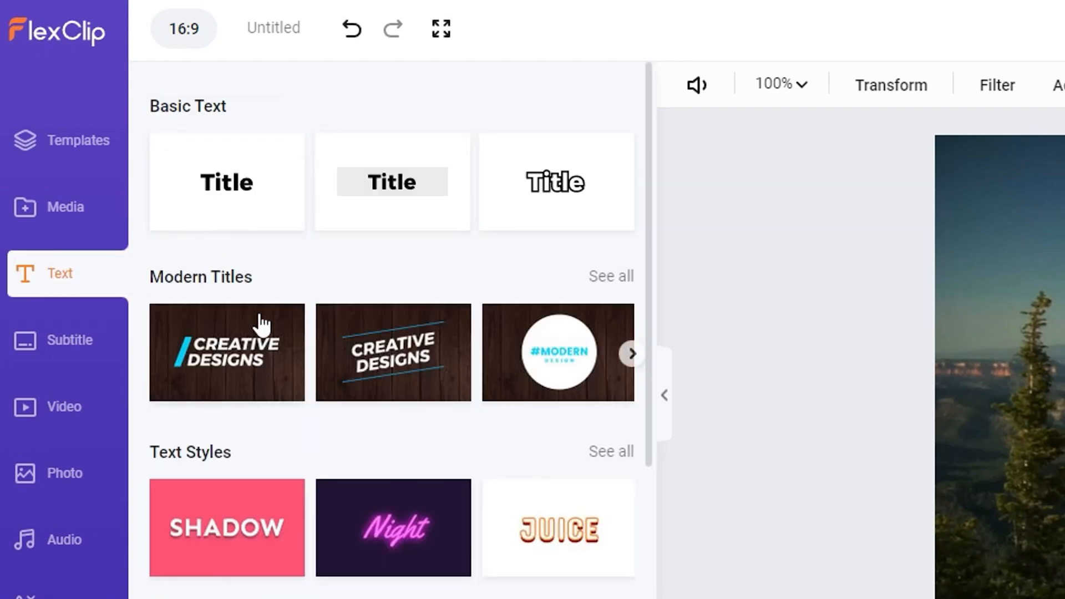
scroll(down, 3)
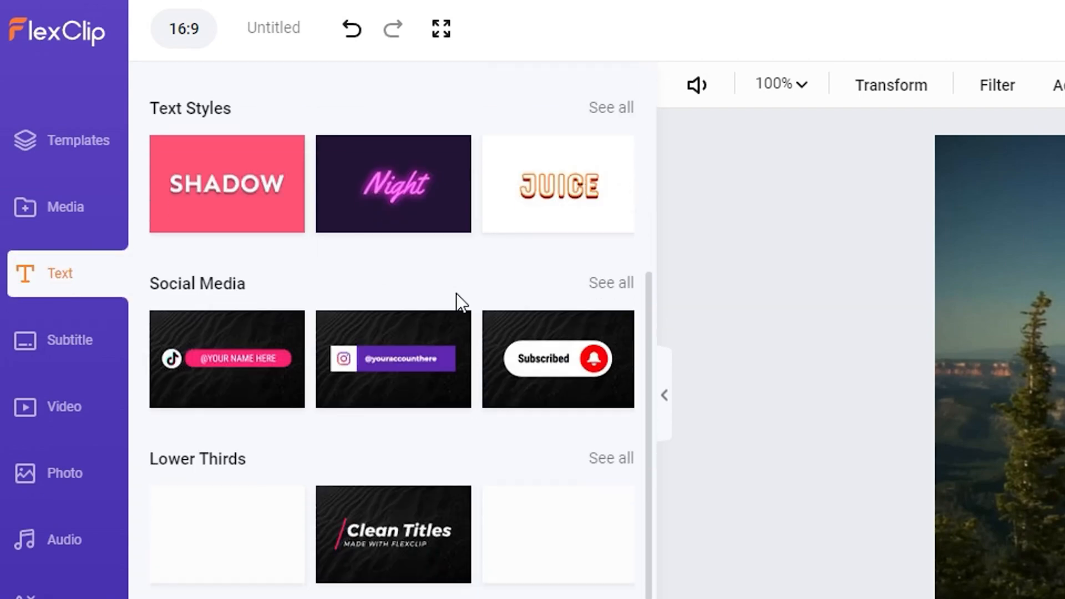
scroll(down, 3)
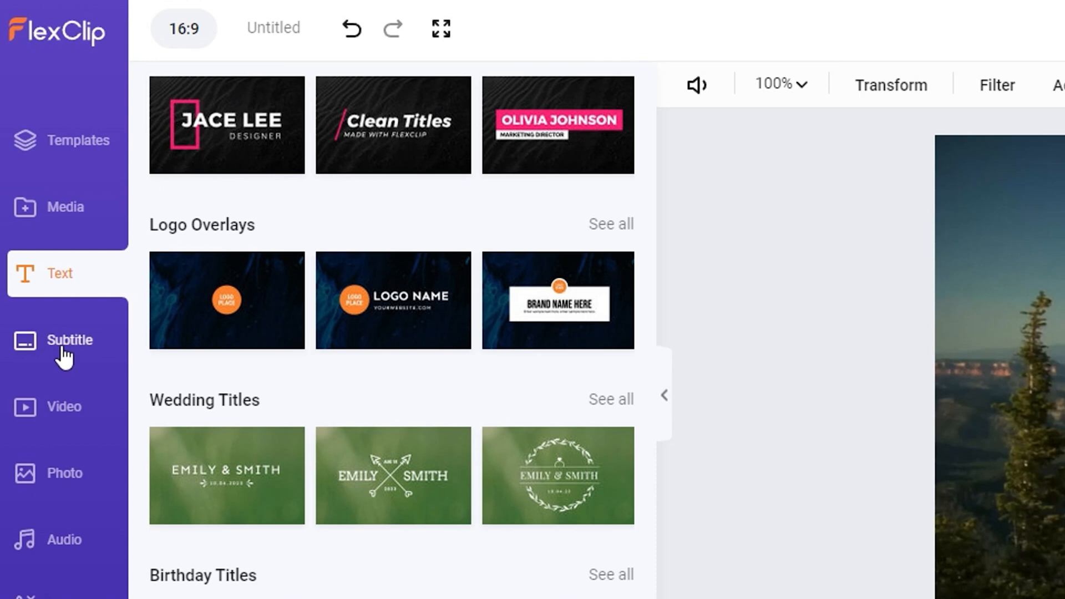
click(69, 340)
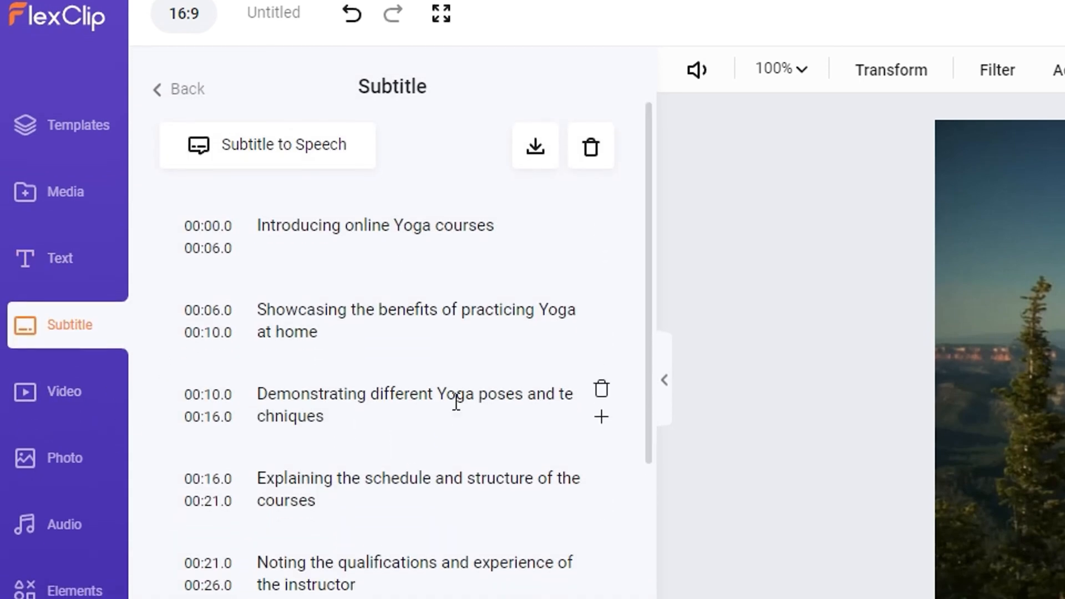
Add 'vcvcvcvcv' to the first subtitle line and go to the stock Video library.
scroll(down, 3)
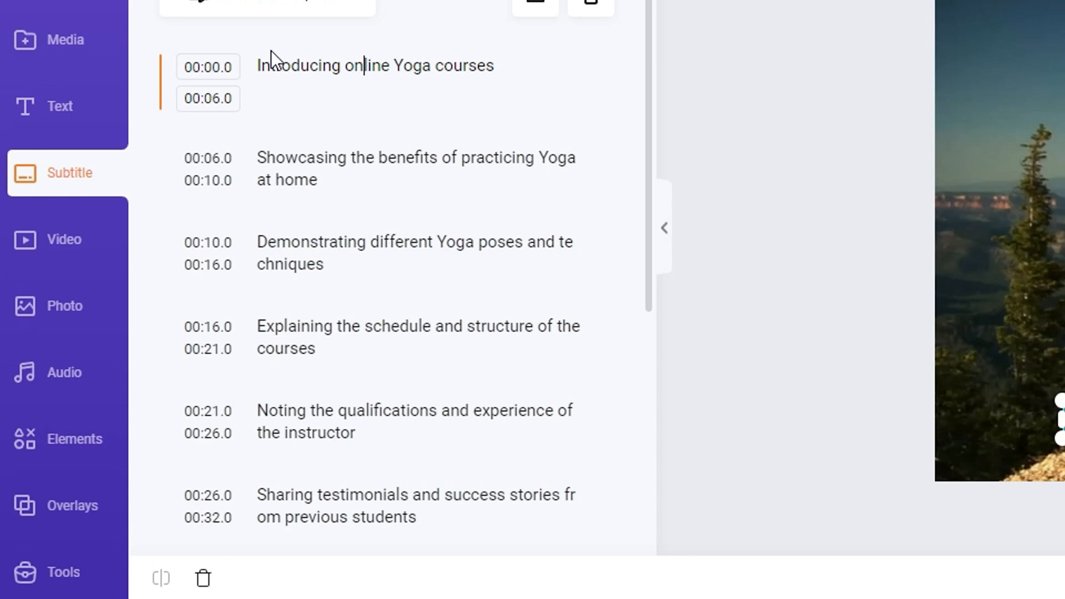
text(vcvcvcvcvcvcvcvc)
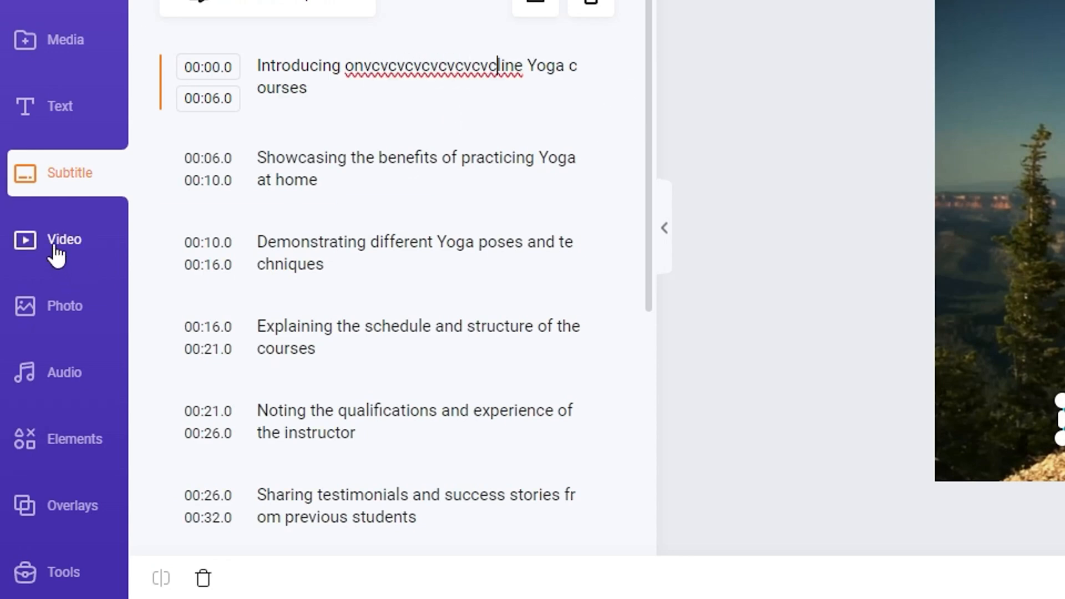
click(64, 240)
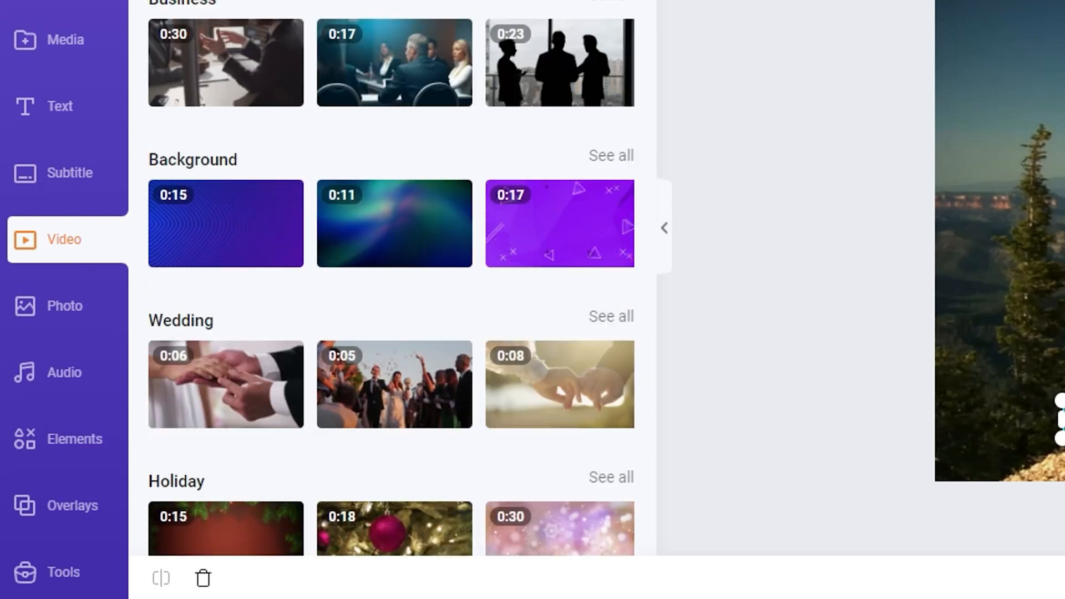
Search stock videos for 'yo' and swap scene 03's footage for the misty lake meditation clip.
click(254, 94)
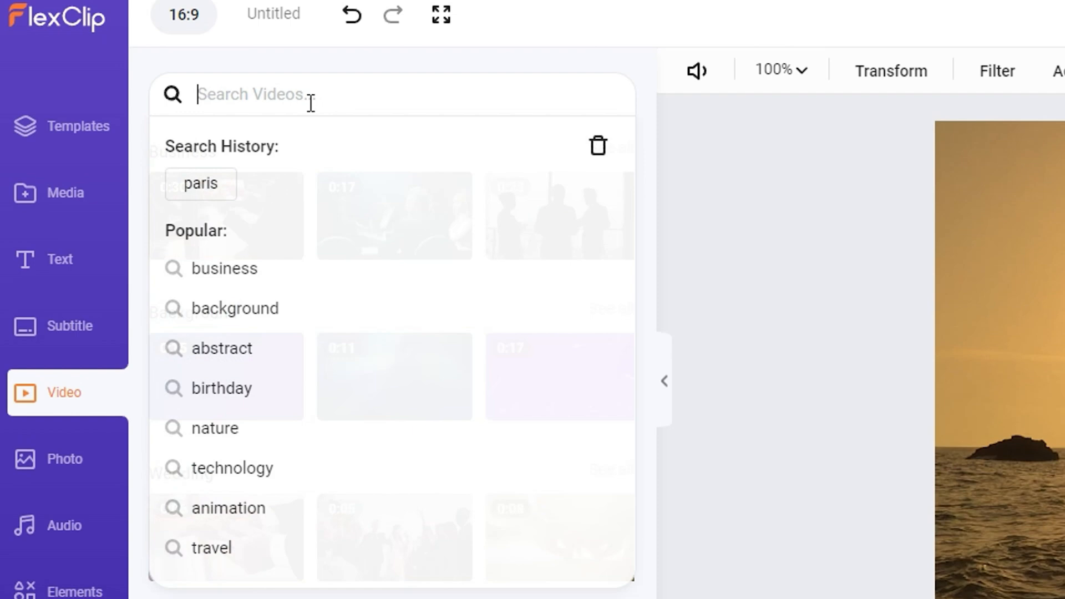
text(yo)
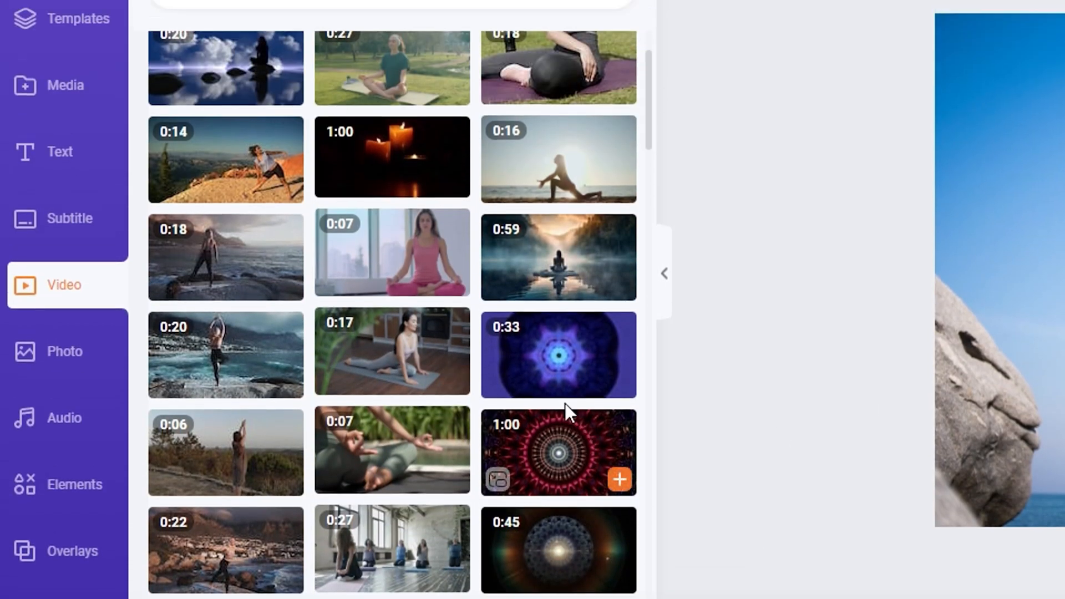
click(558, 258)
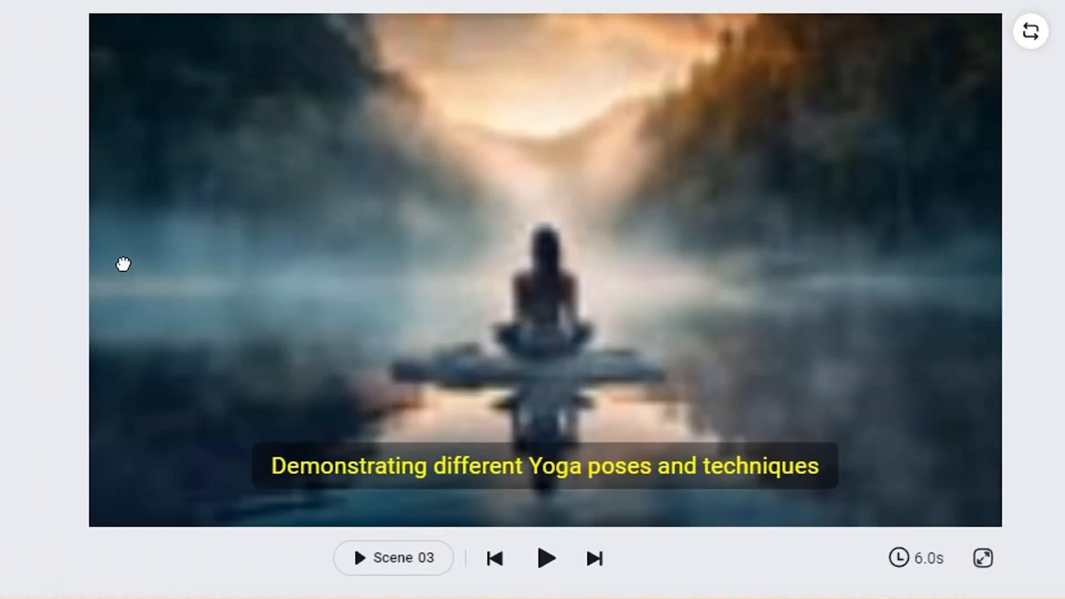
scroll(down, 3)
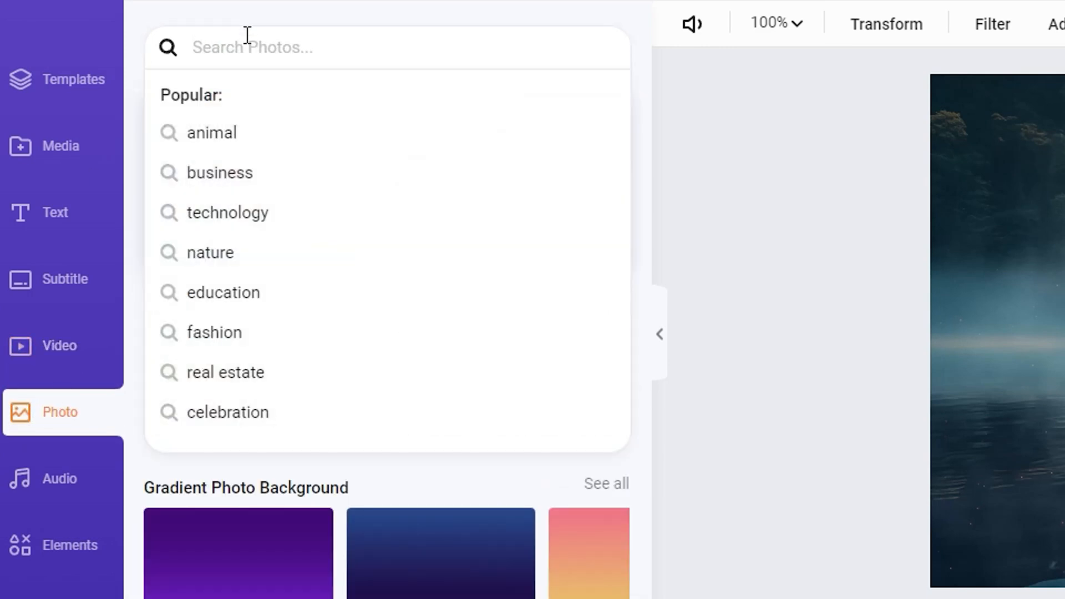
Search the stock photo library for 'yoga'.
text(yoga)
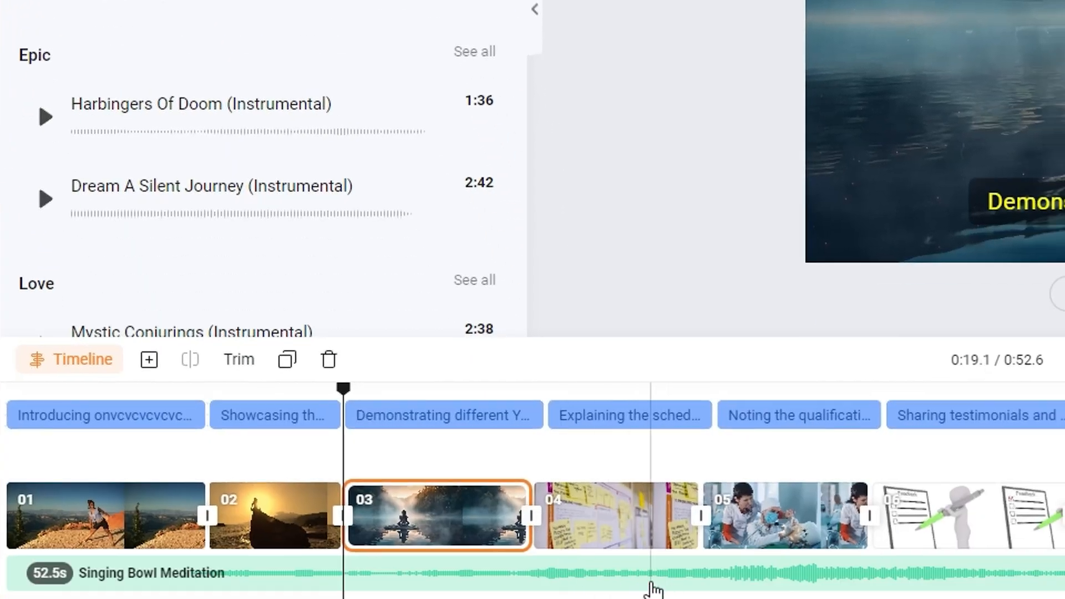
Select the Singing Bowl Meditation background music track in the timeline.
click(26, 495)
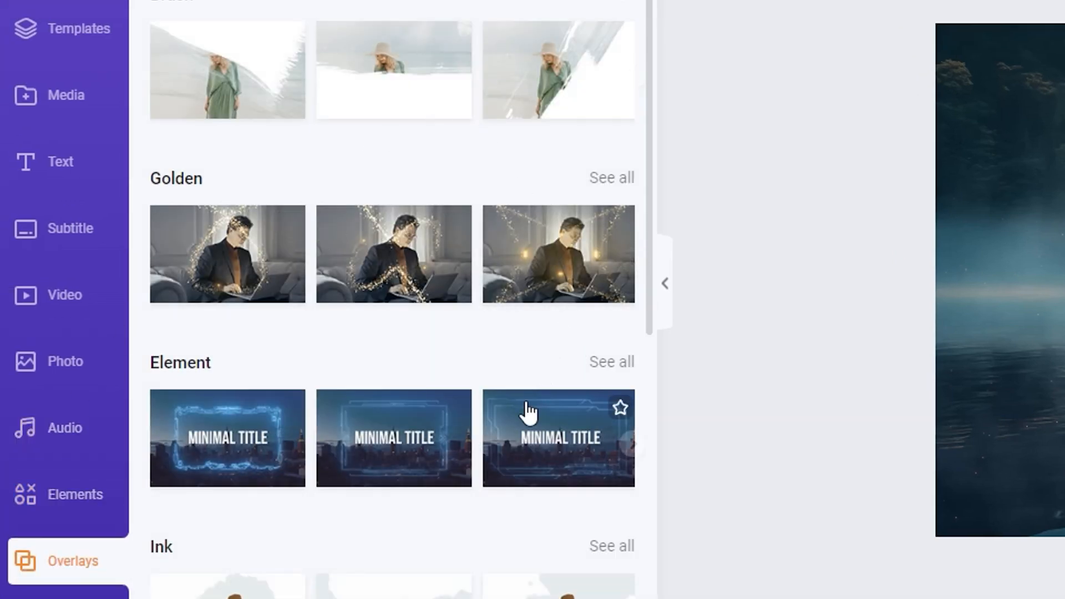
Scroll the Overlays library to the film and lens flare categories.
scroll(down, 3)
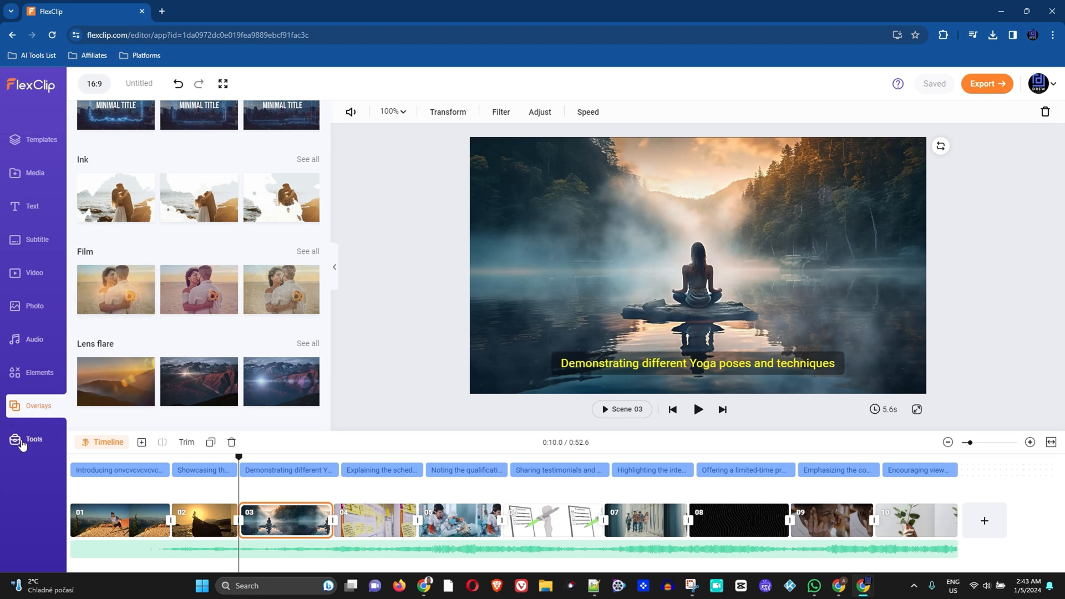
mouse_move(28, 364)
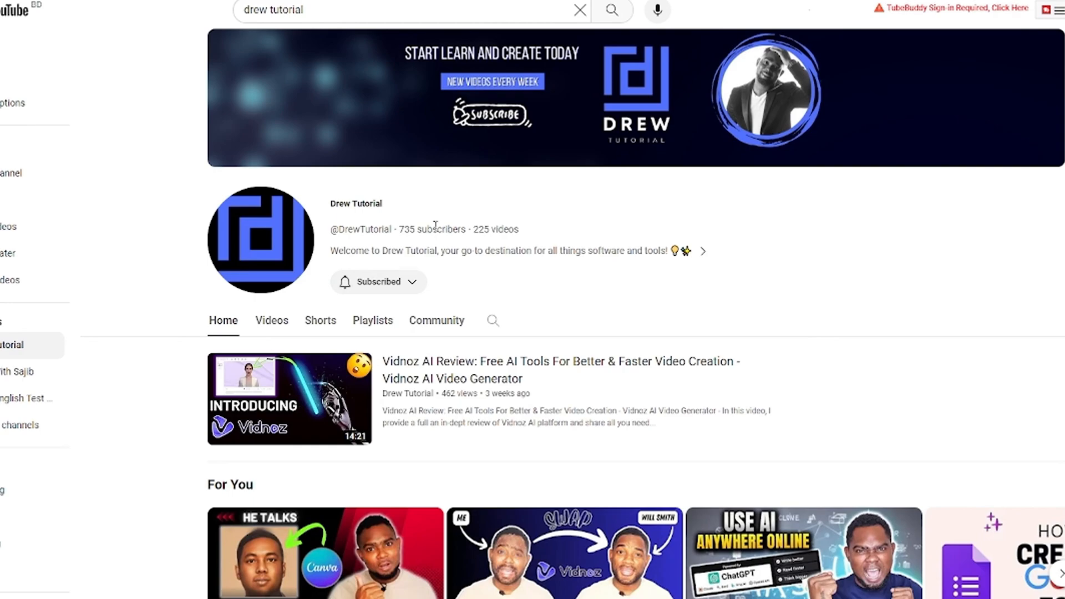
Browse the Drew Tutorial channel's Shorts grid of short how-to videos.
scroll(down, 3)
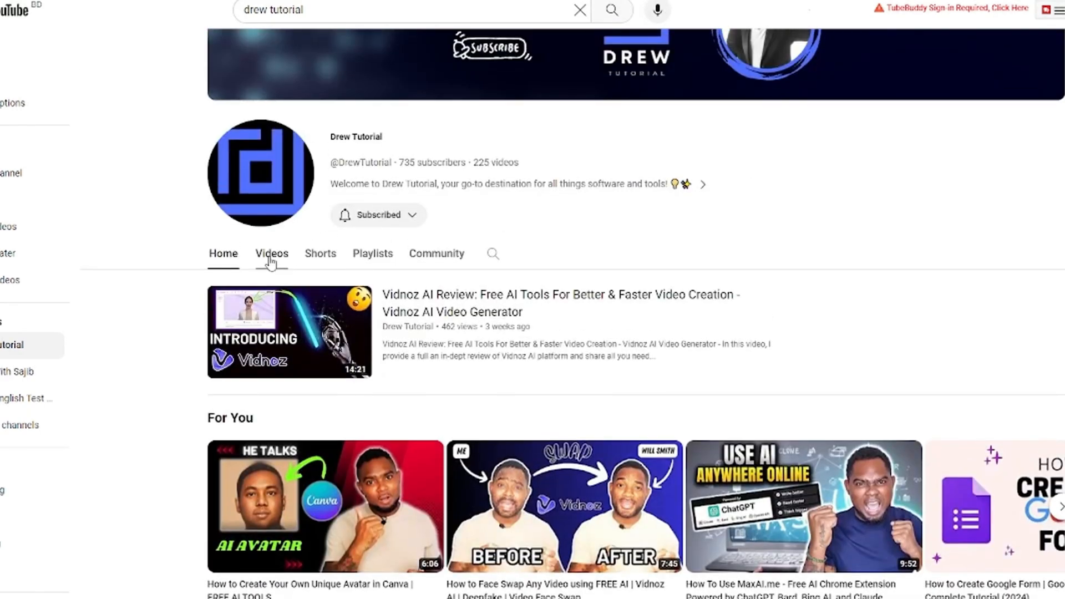
click(271, 253)
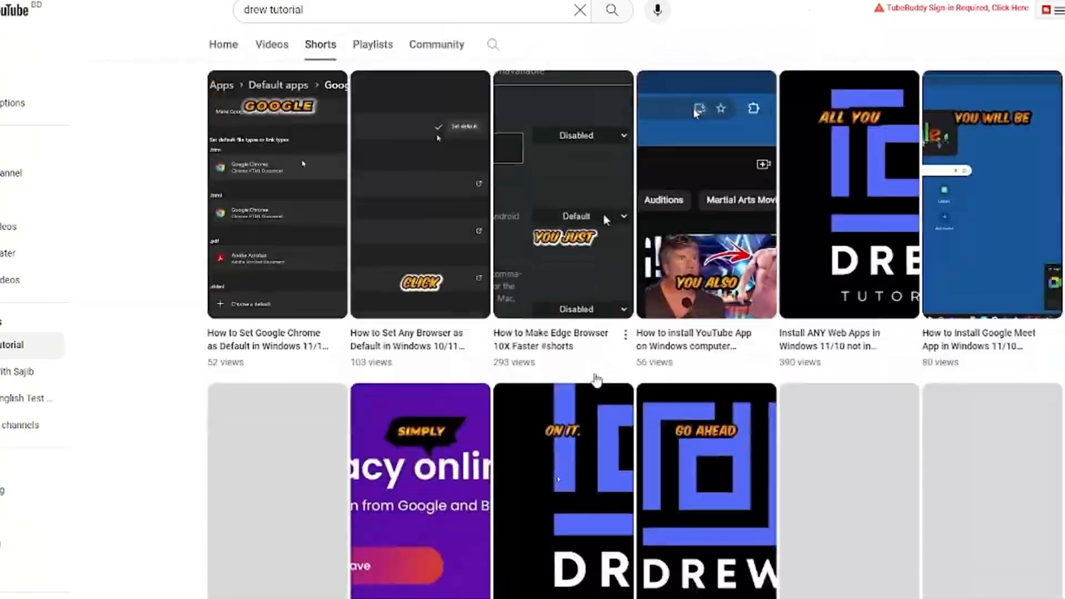
scroll(down, 3)
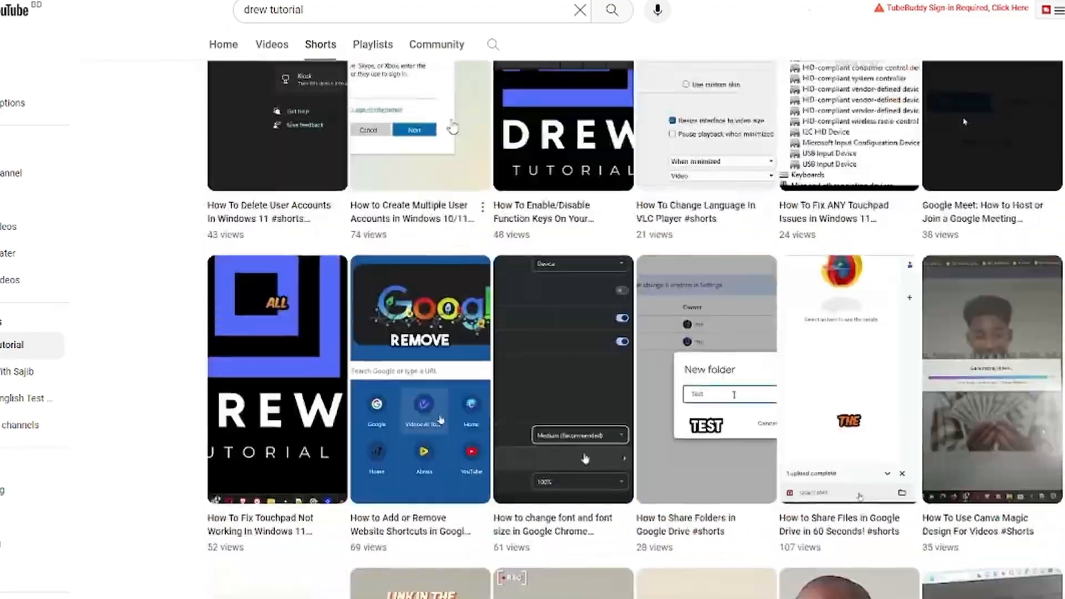